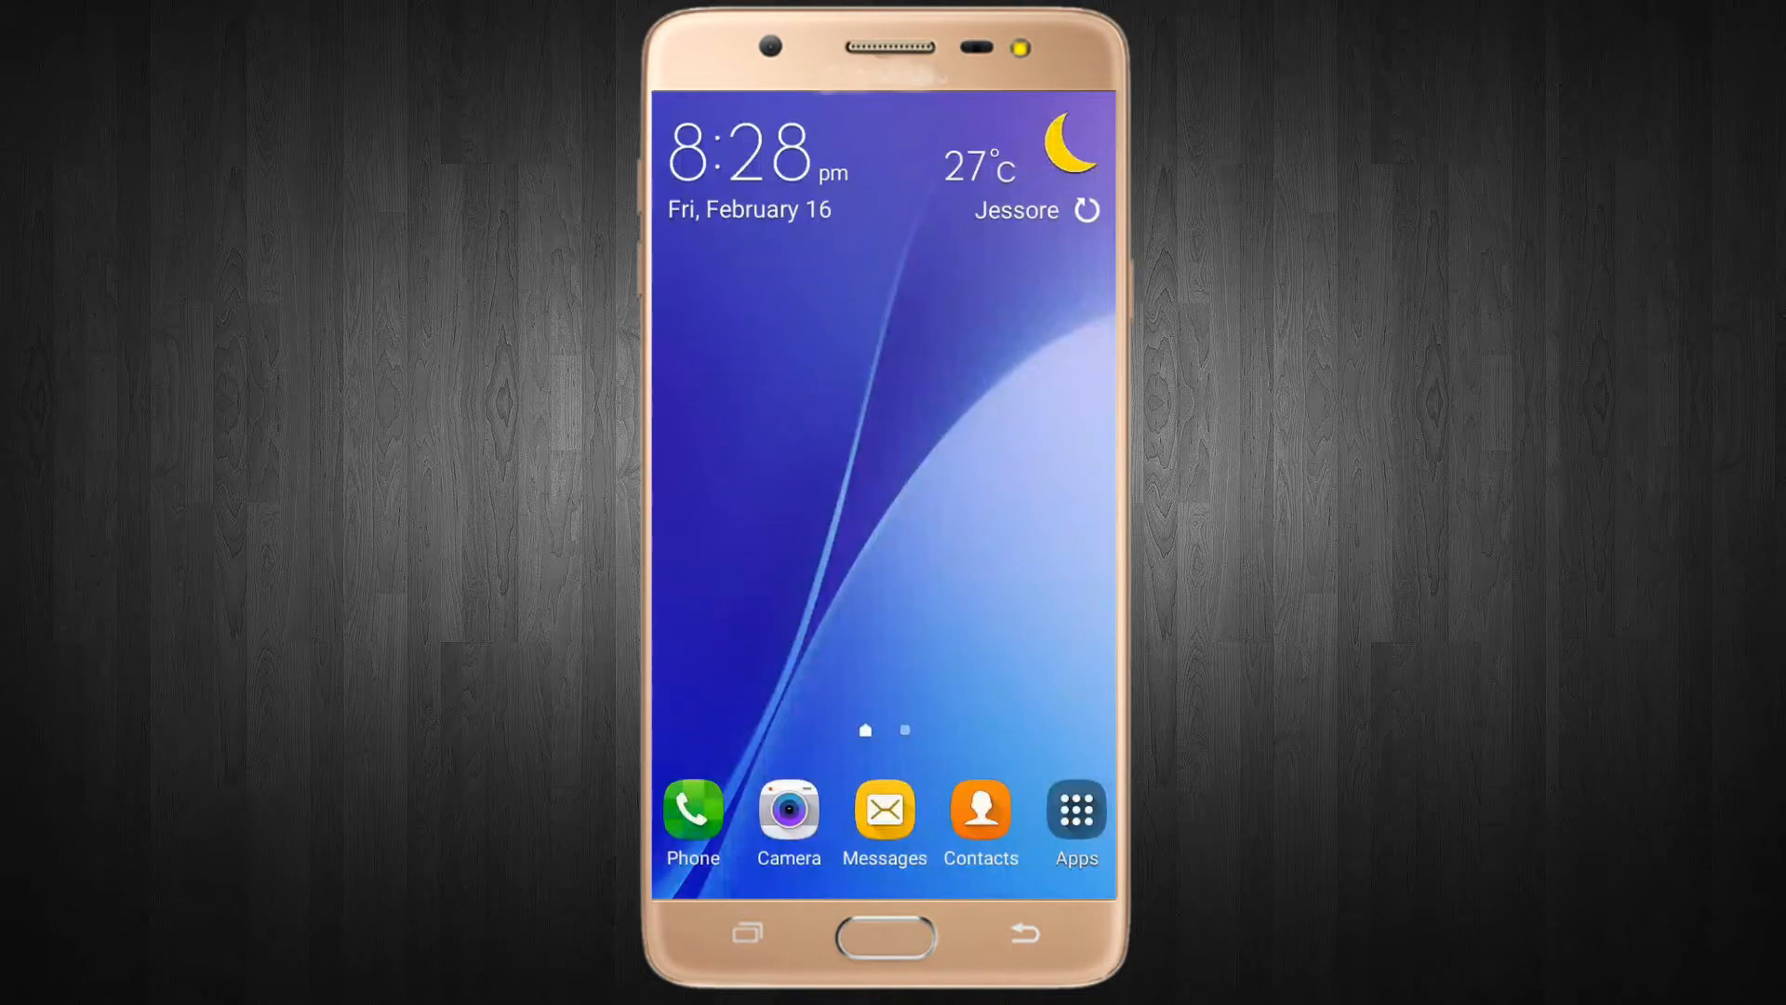
# Open the Google Play Store from the app drawer and start a search.
pyautogui.click(1074, 811)
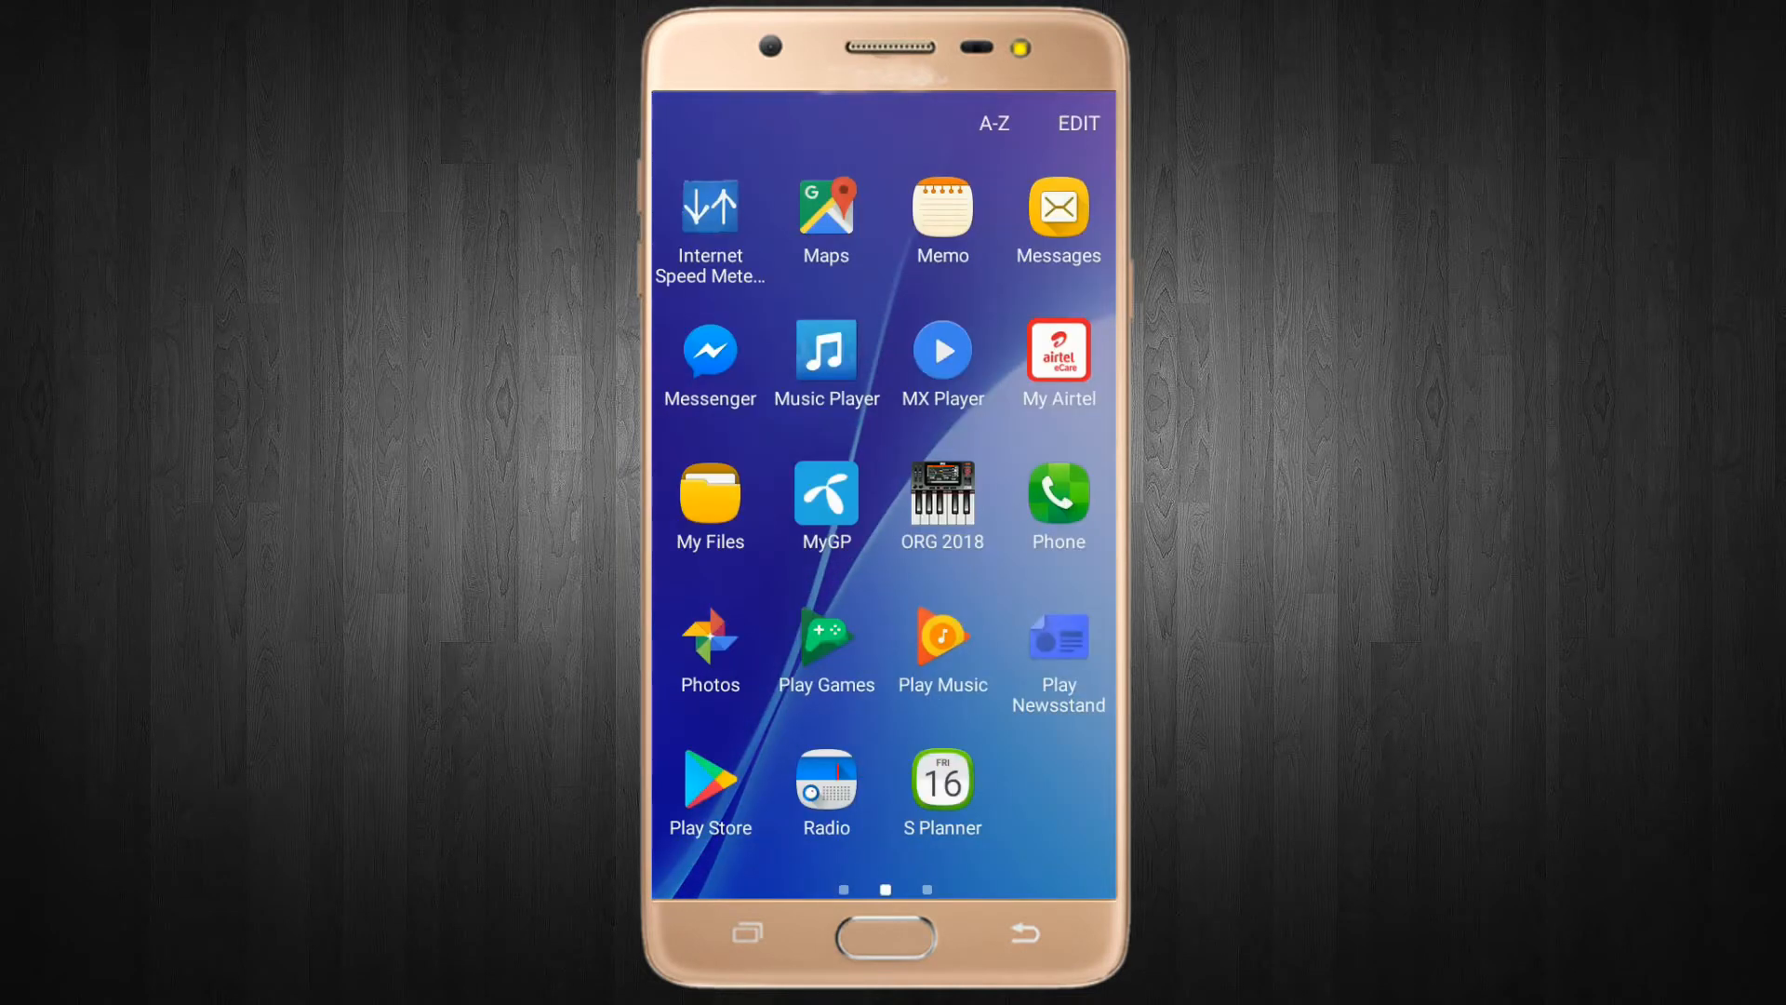
pyautogui.click(709, 786)
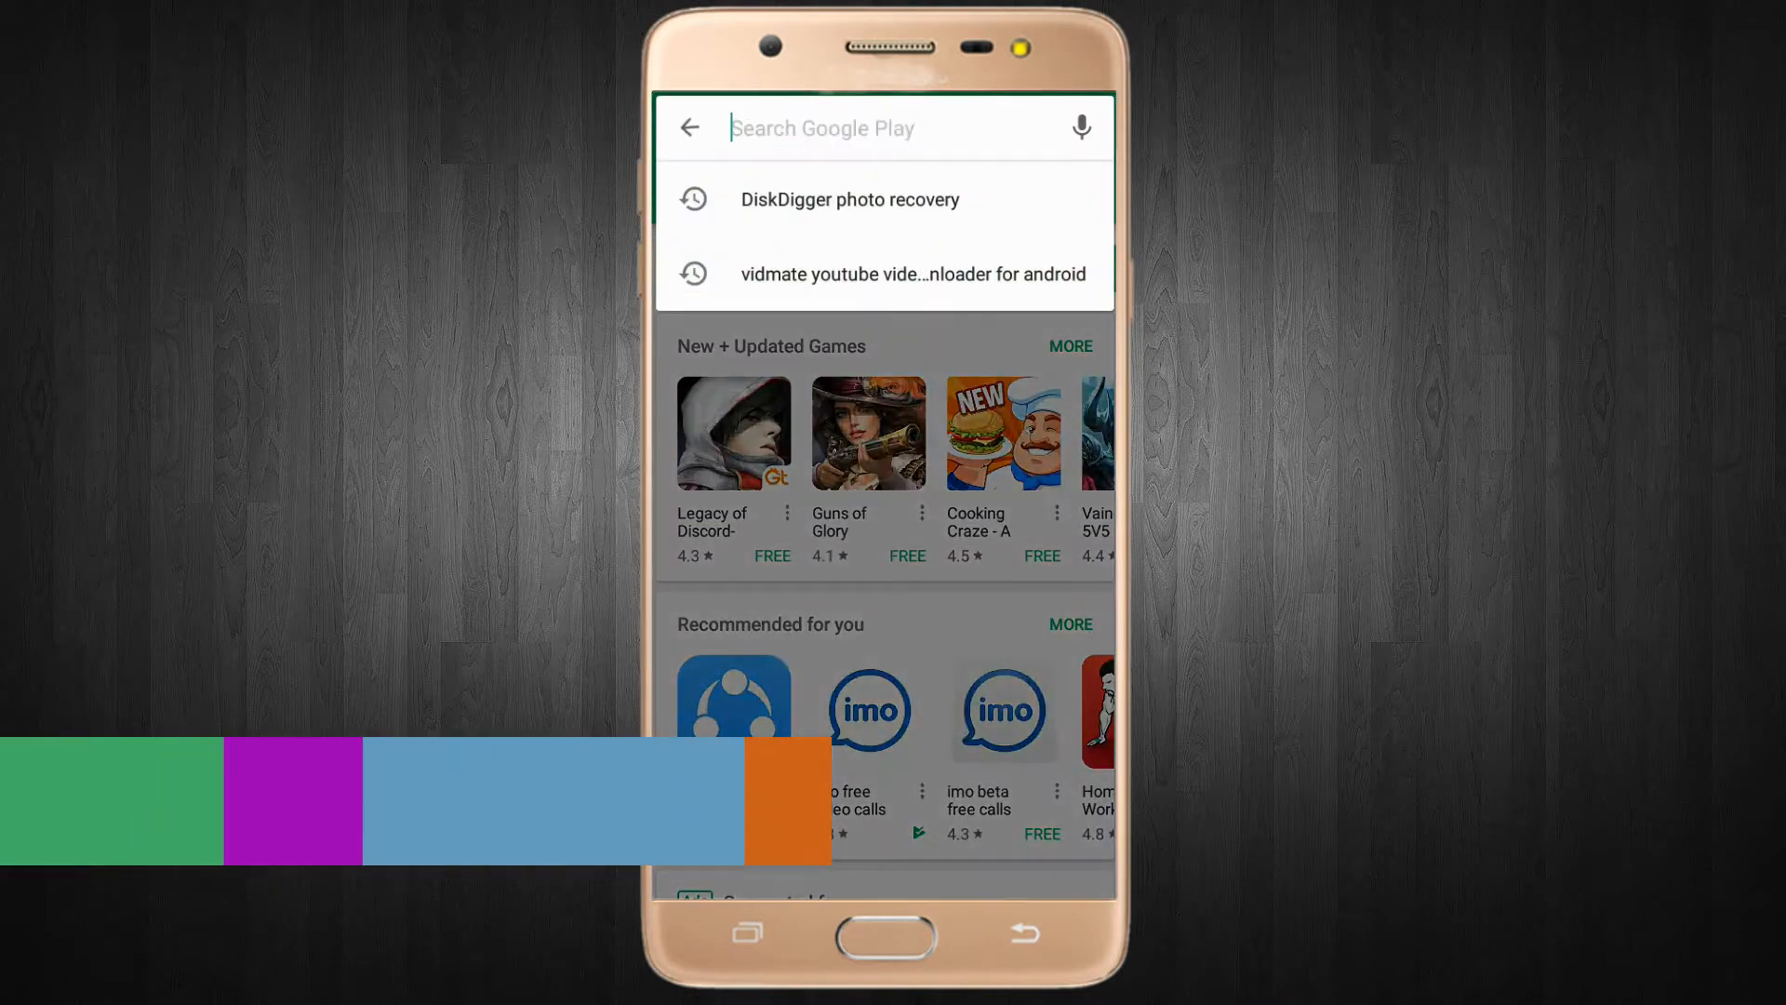
pyautogui.click(877, 128)
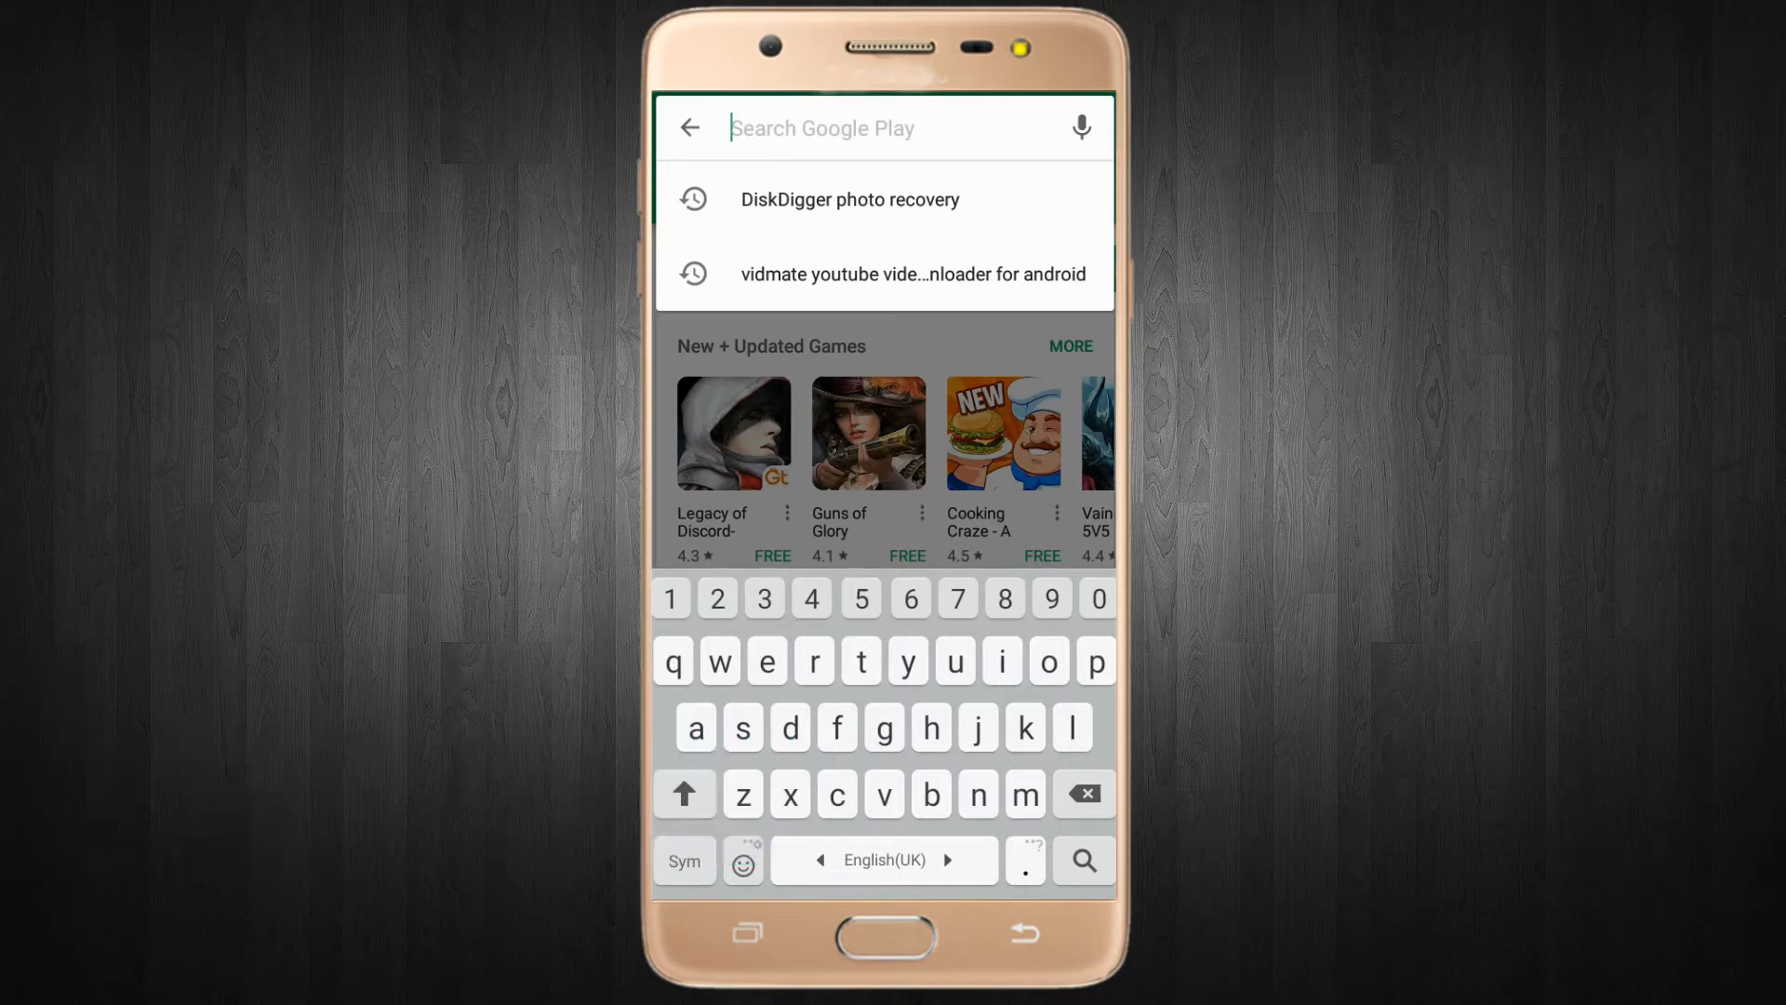
pyautogui.click(849, 199)
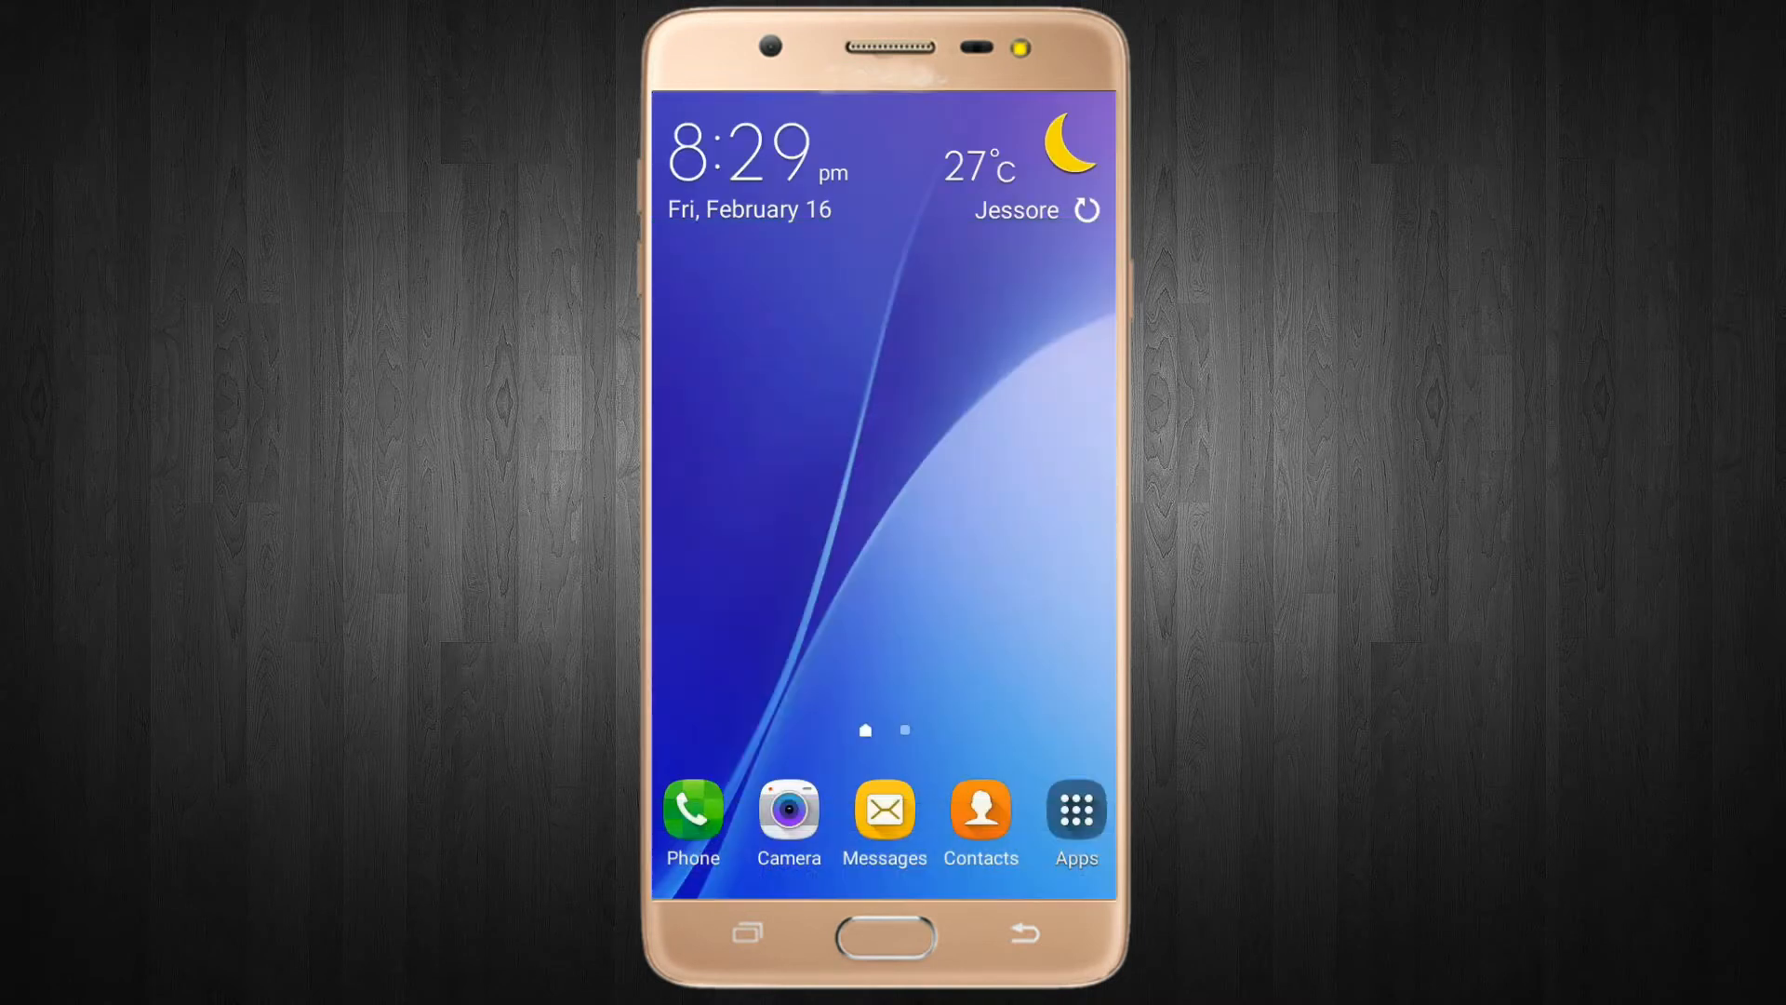
# Launch DiskDigger from the app drawer to show its scan options.
pyautogui.click(1071, 813)
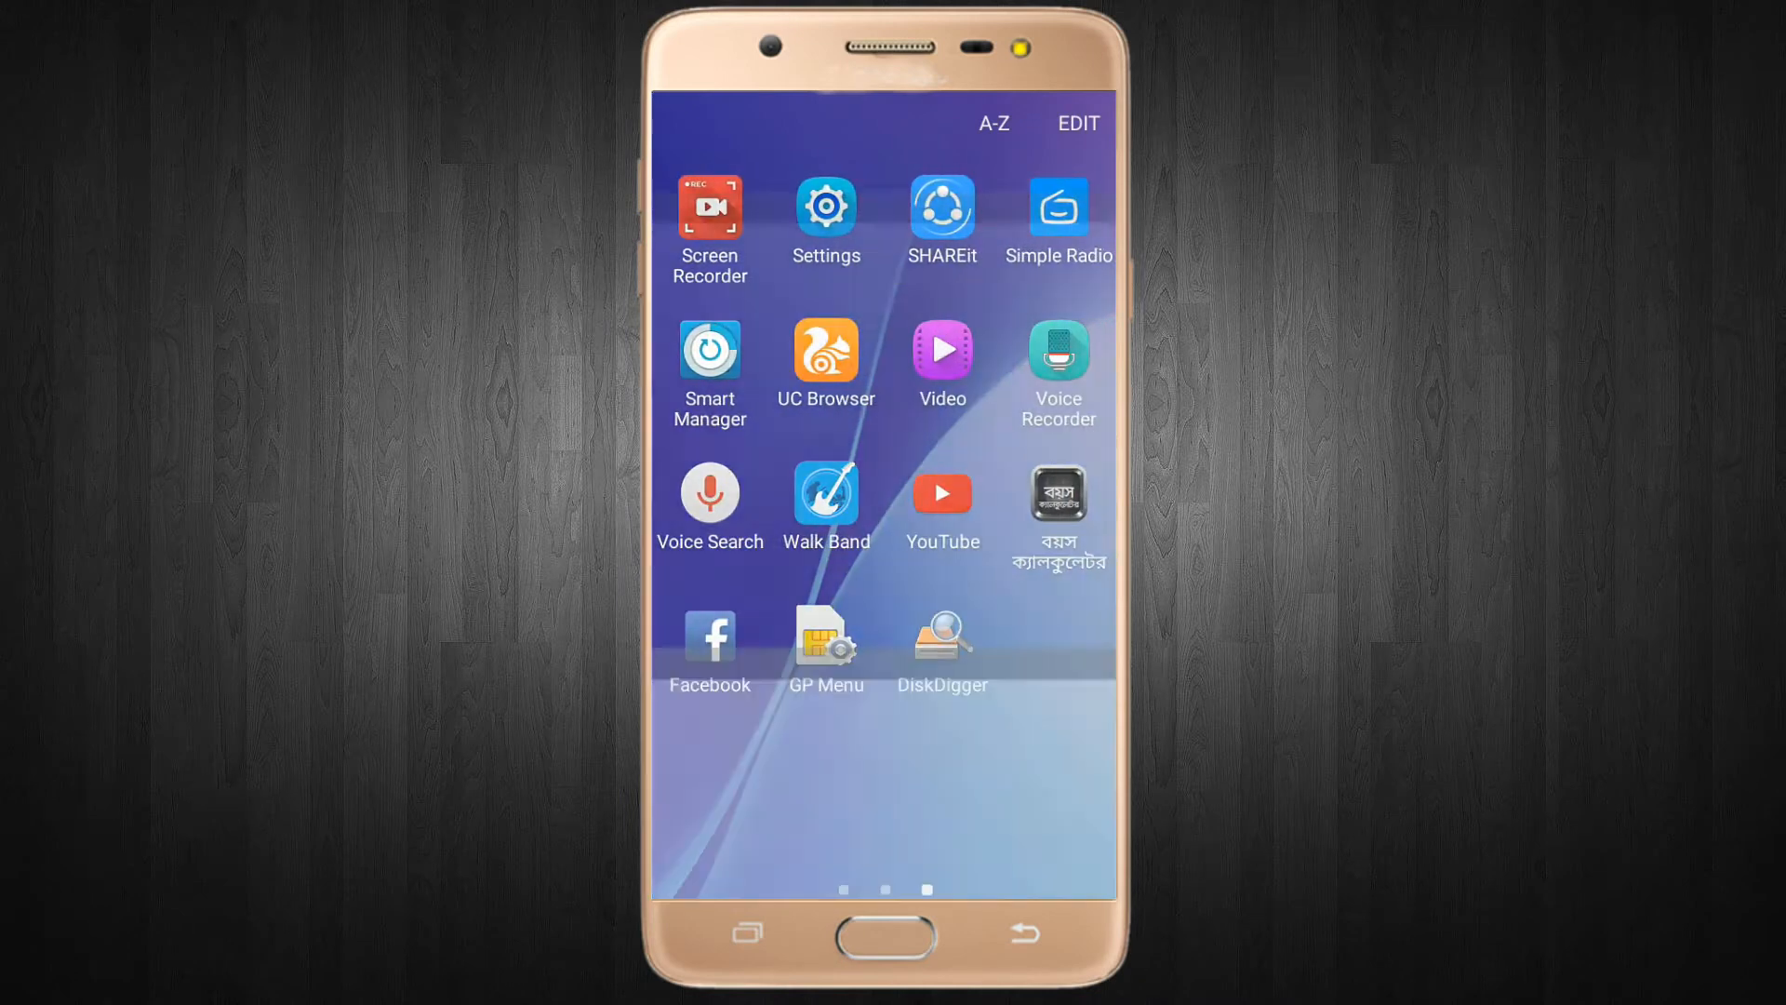
pyautogui.click(940, 636)
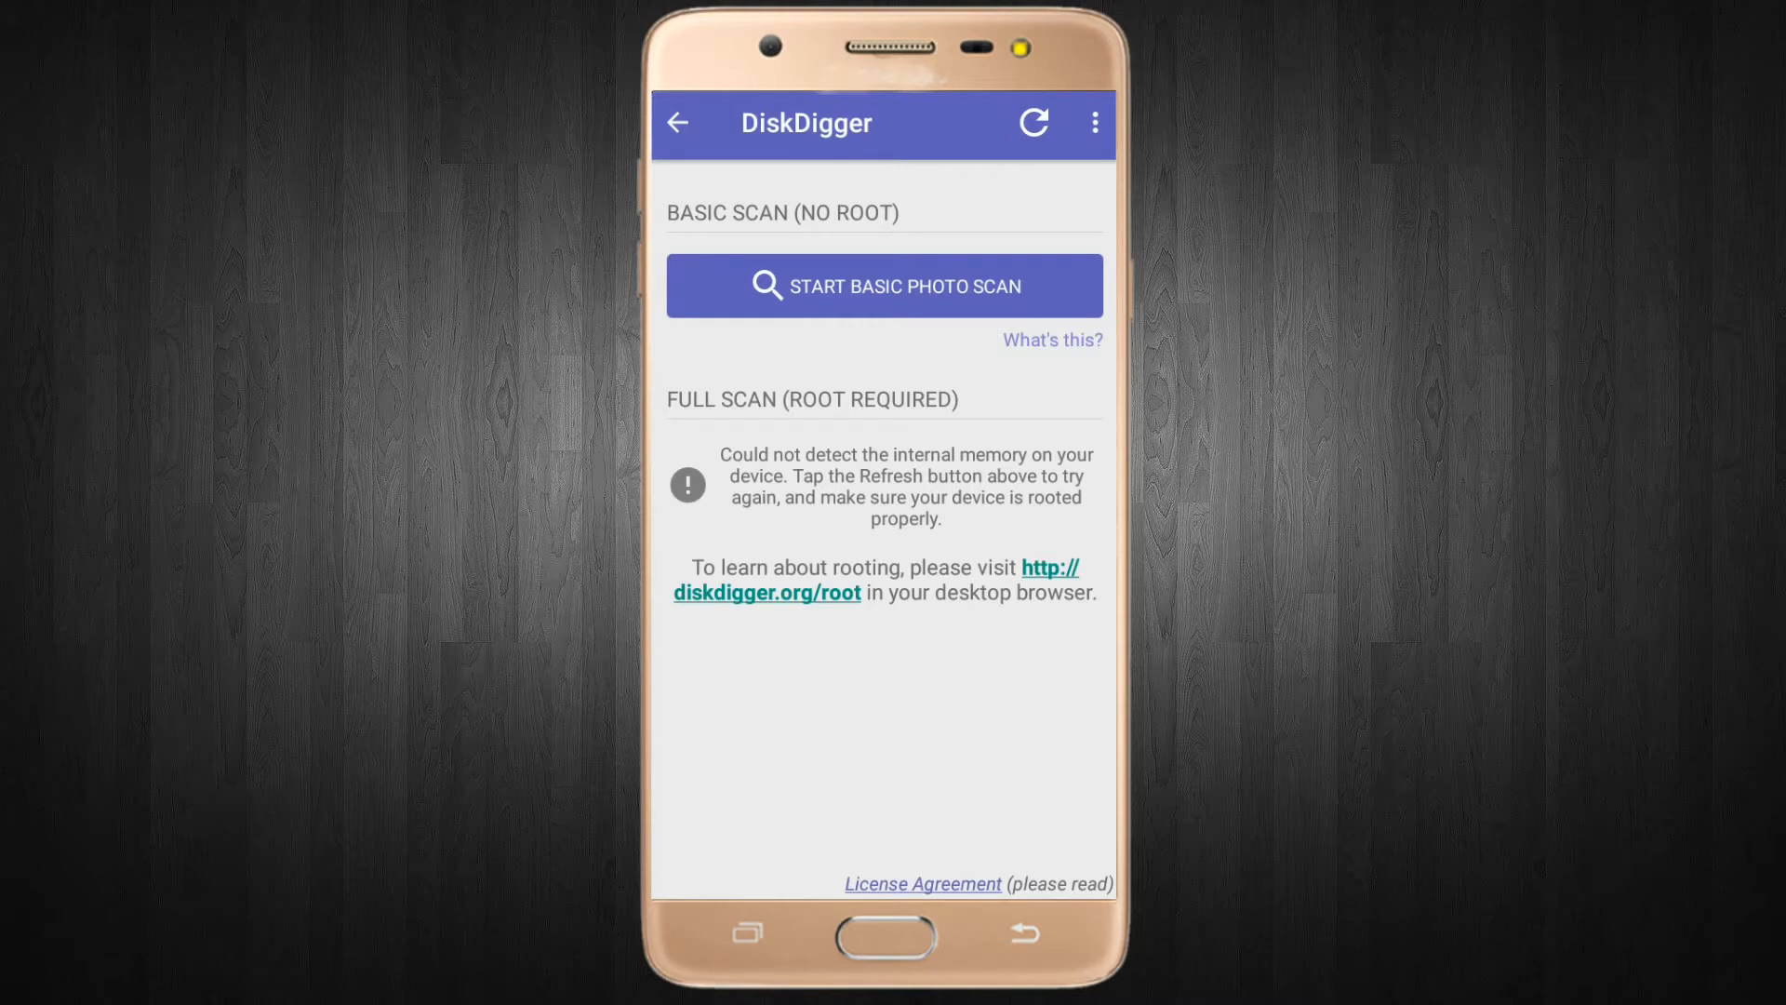
pyautogui.click(1092, 122)
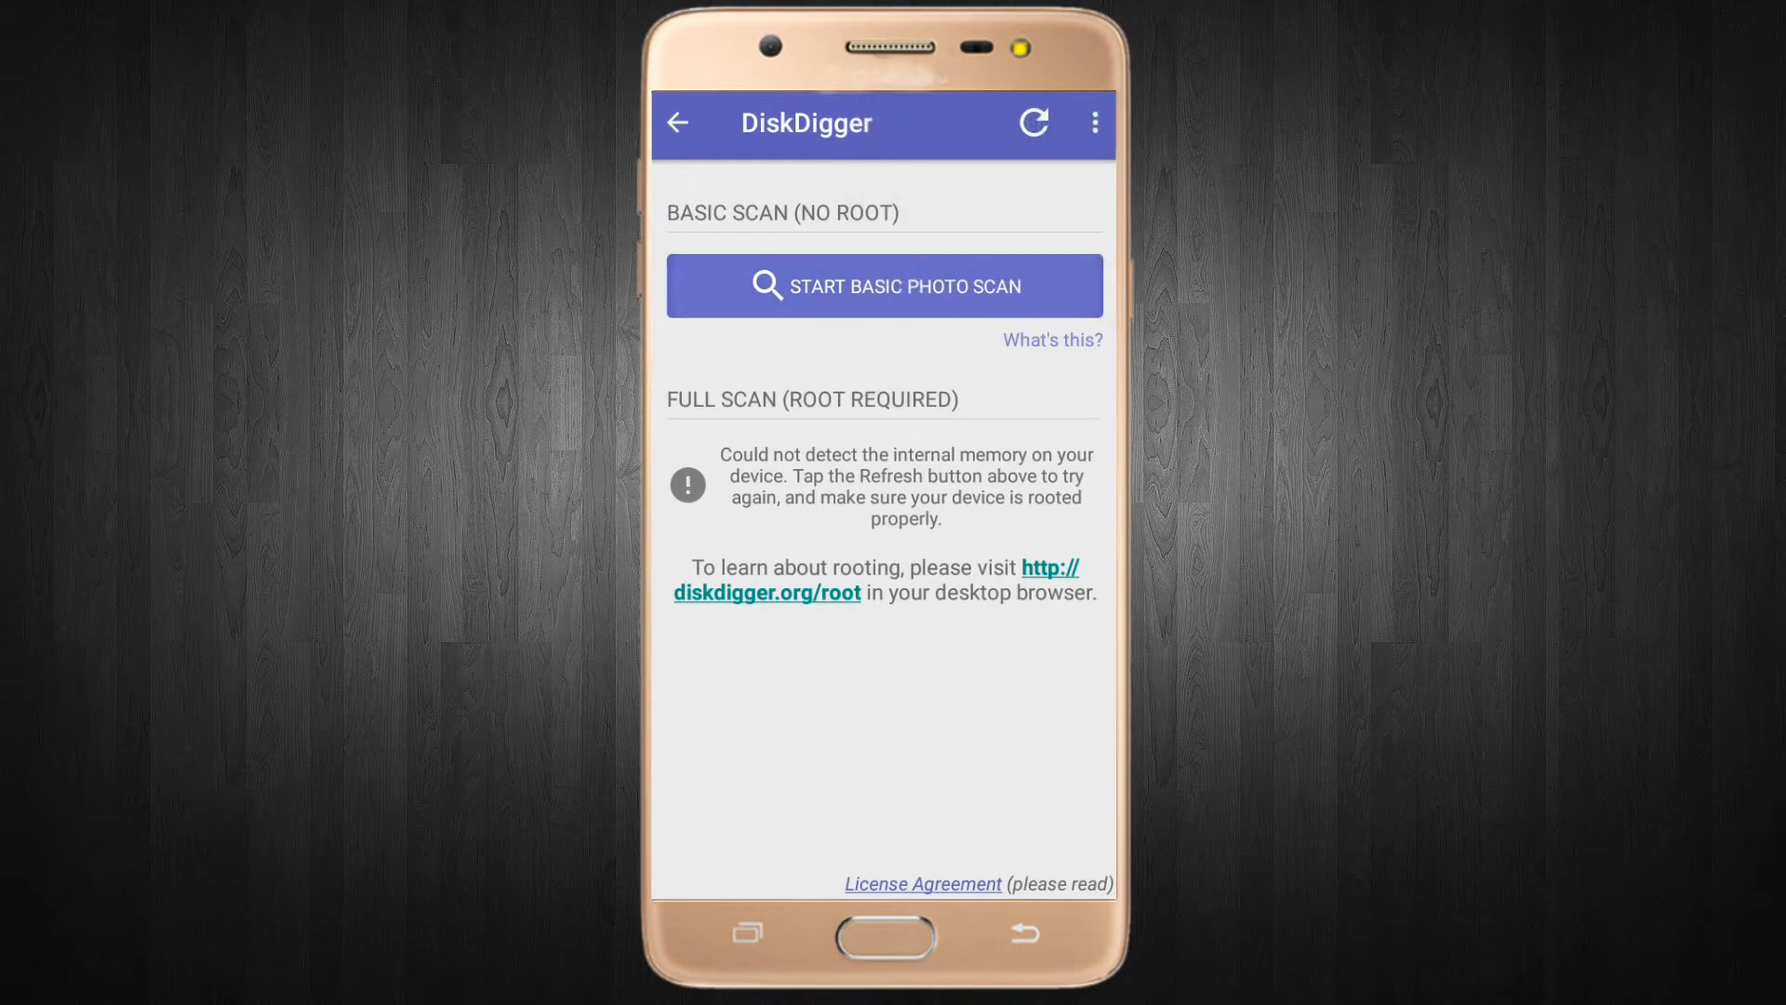
# Start the basic photo scan and scroll the growing grid of found JPG photos.
pyautogui.click(883, 285)
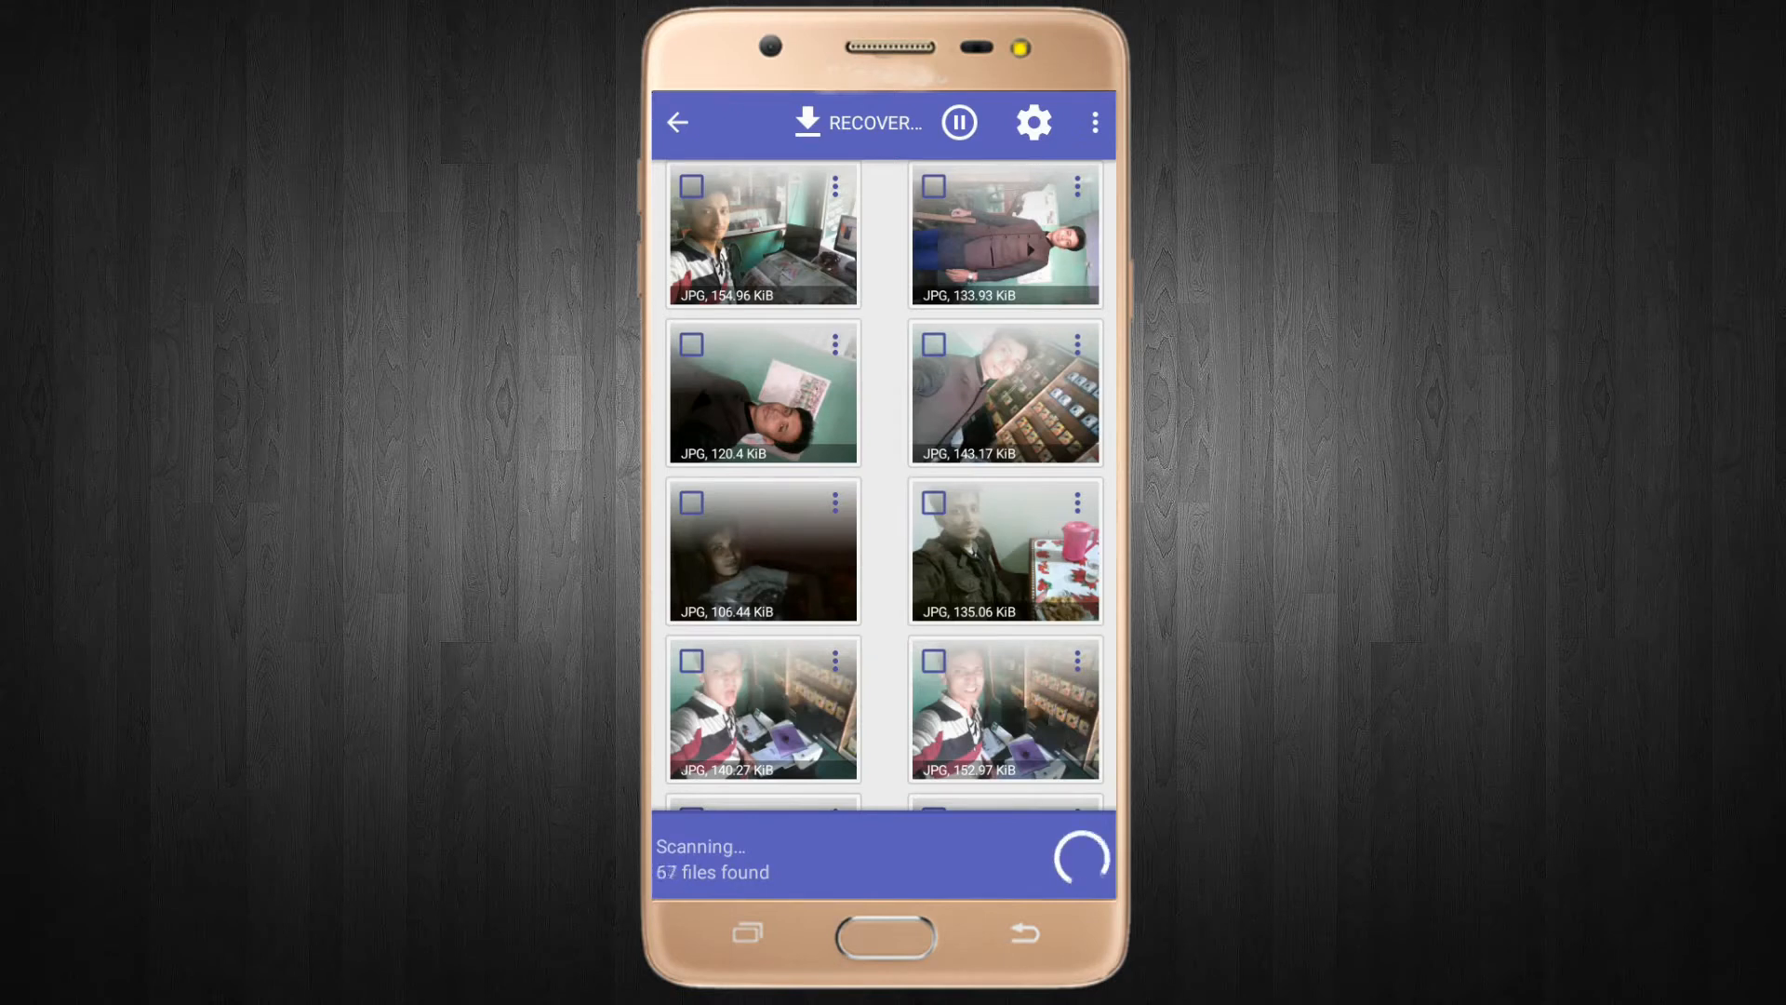
pyautogui.scroll(-3)
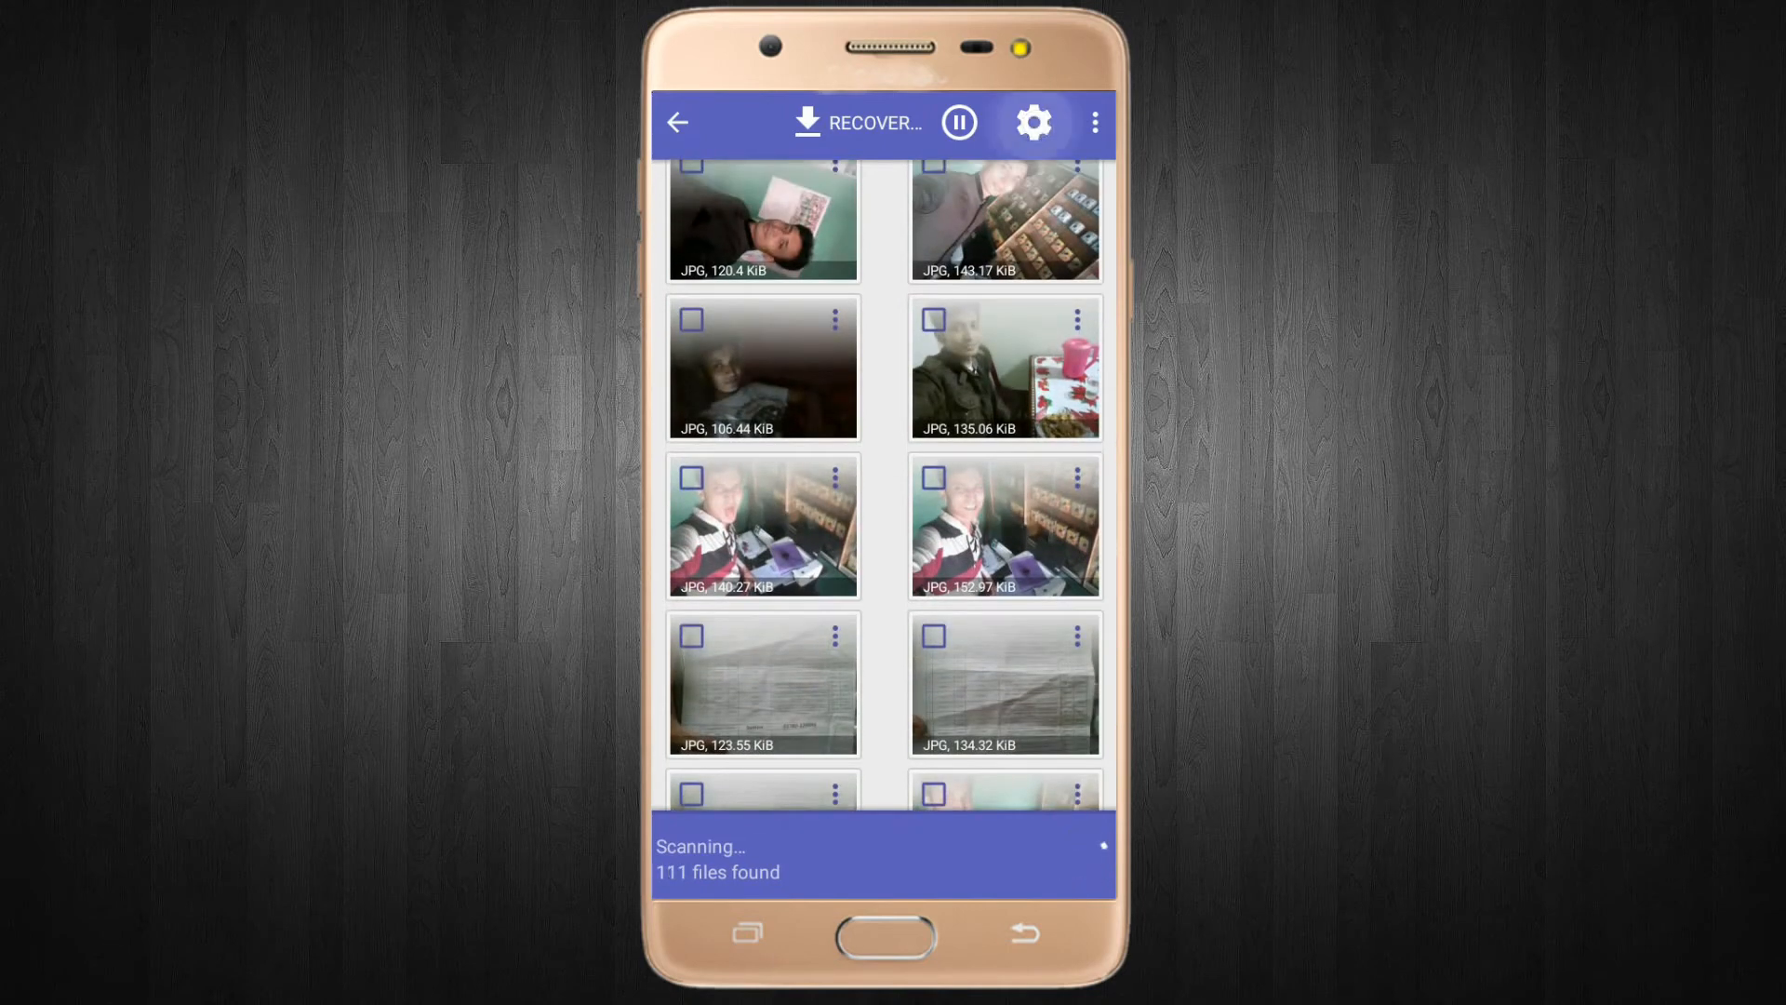
# Keep the results in grid view and set a 10000-byte minimum file size.
pyautogui.click(1032, 122)
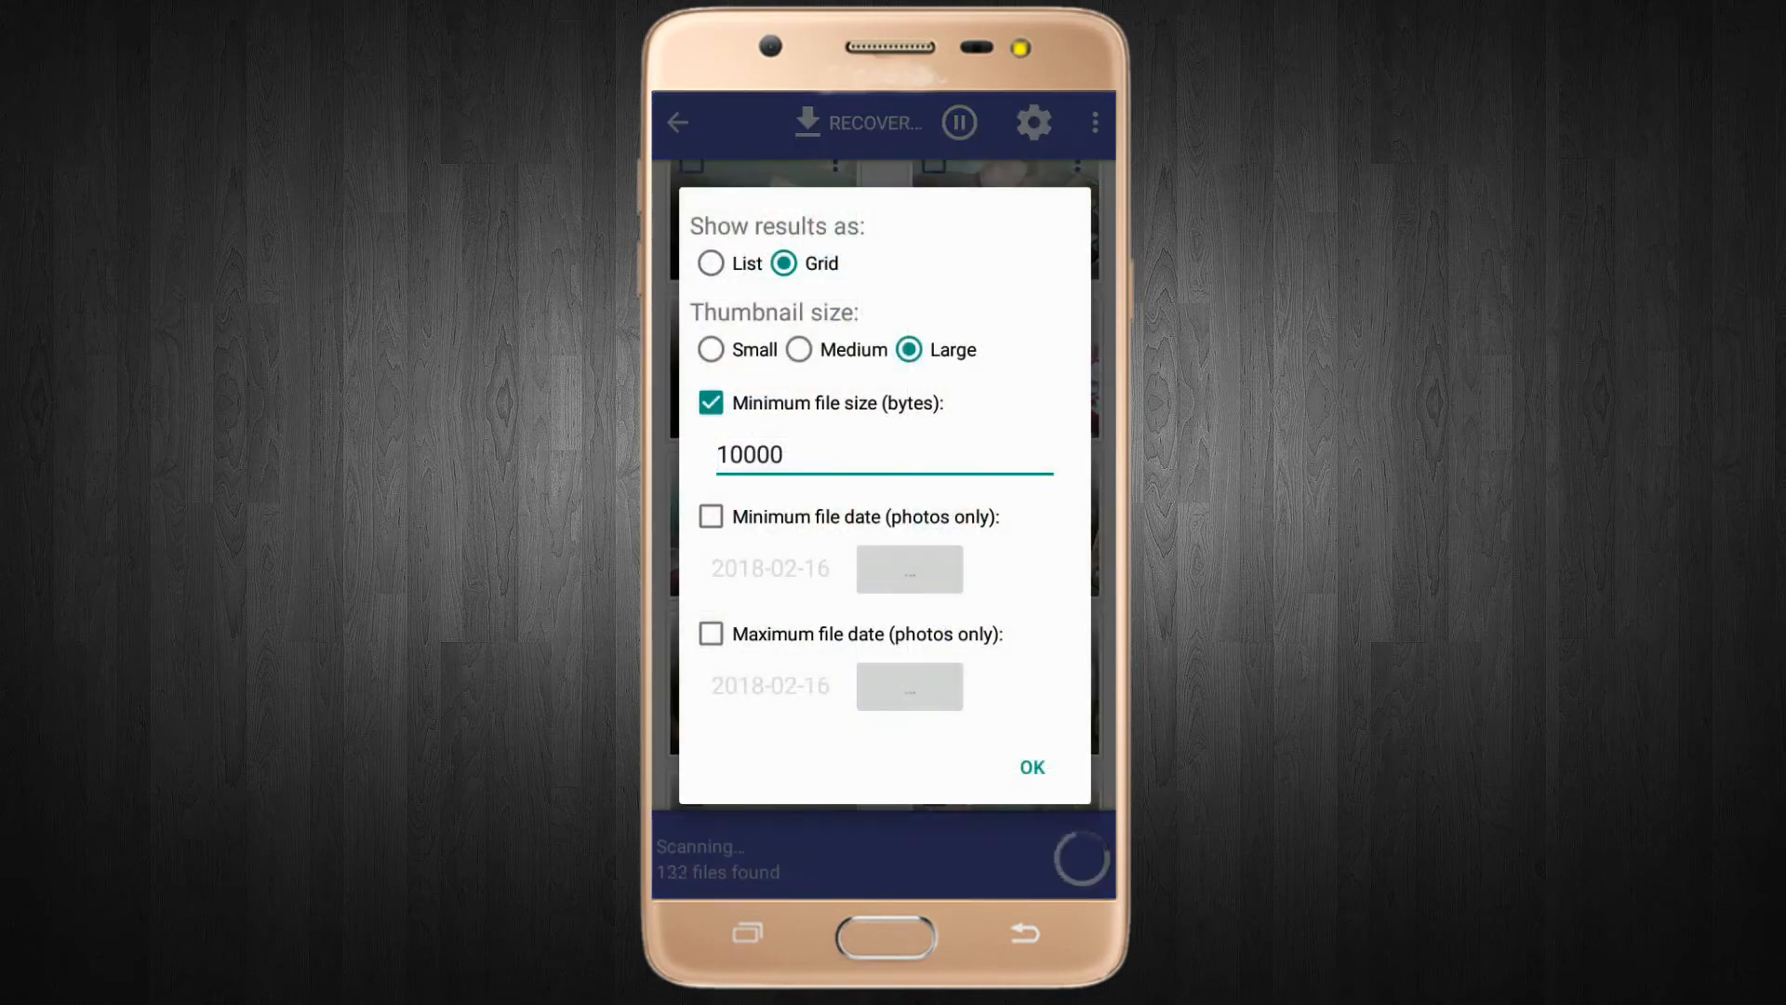
pyautogui.click(711, 263)
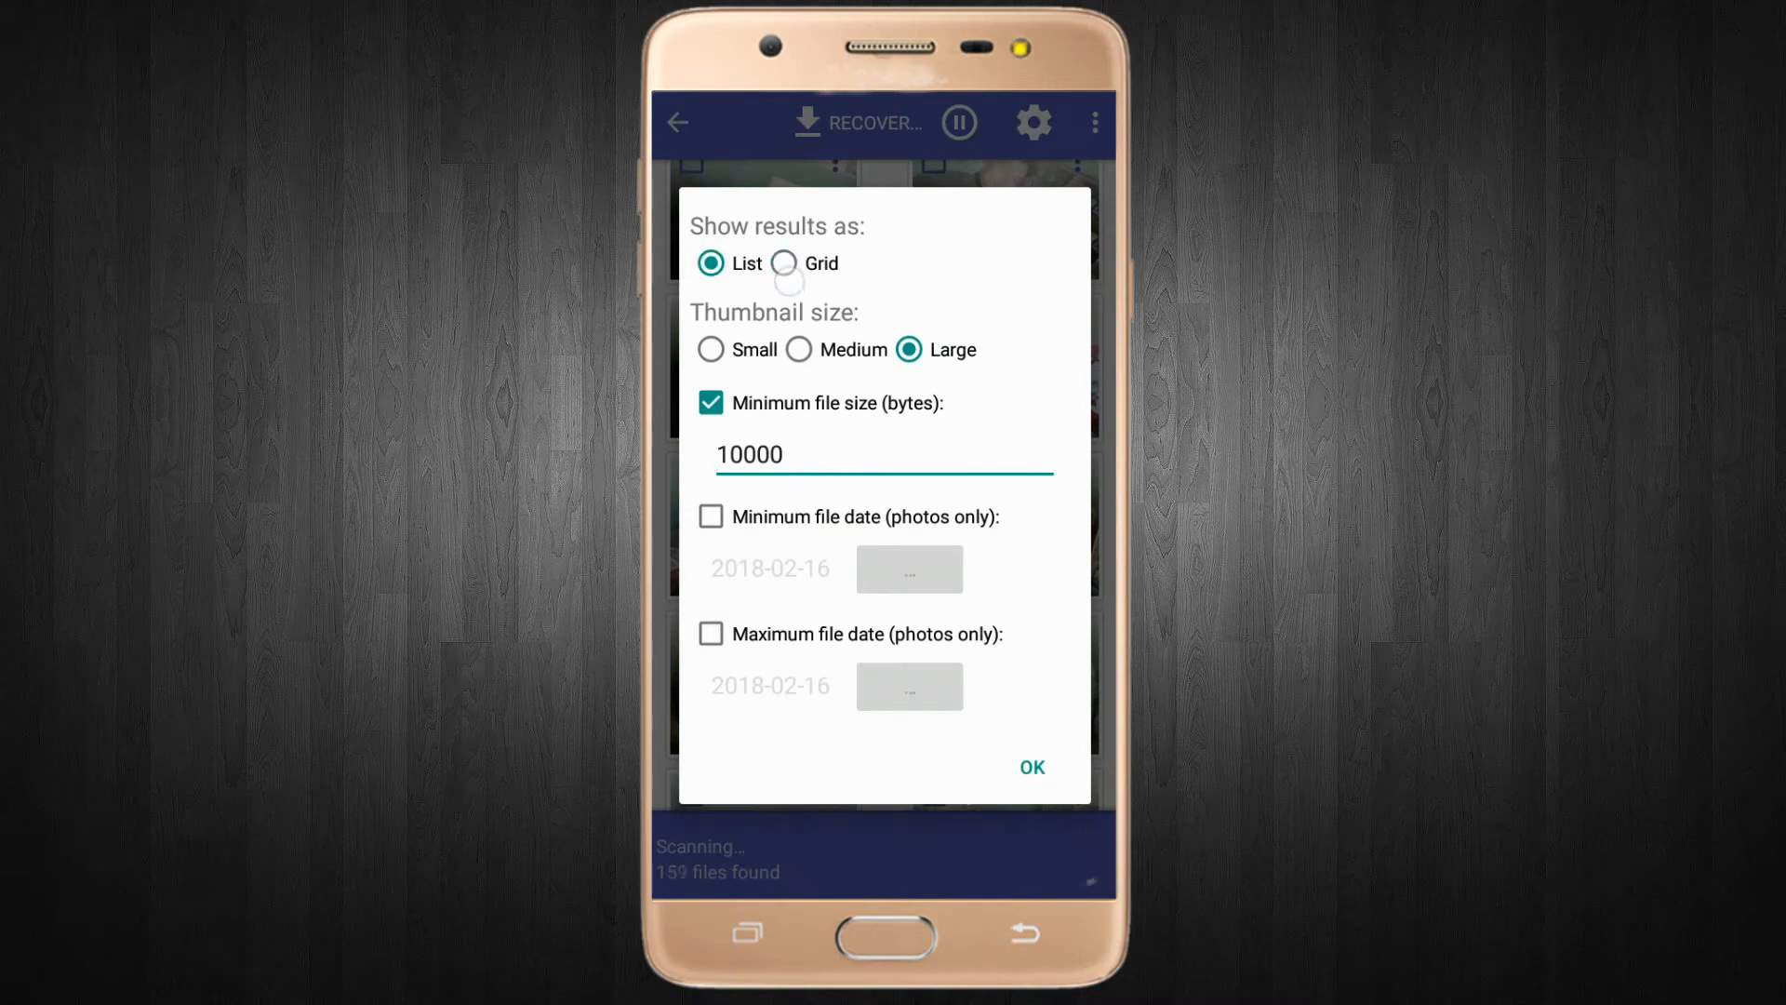
pyautogui.click(785, 263)
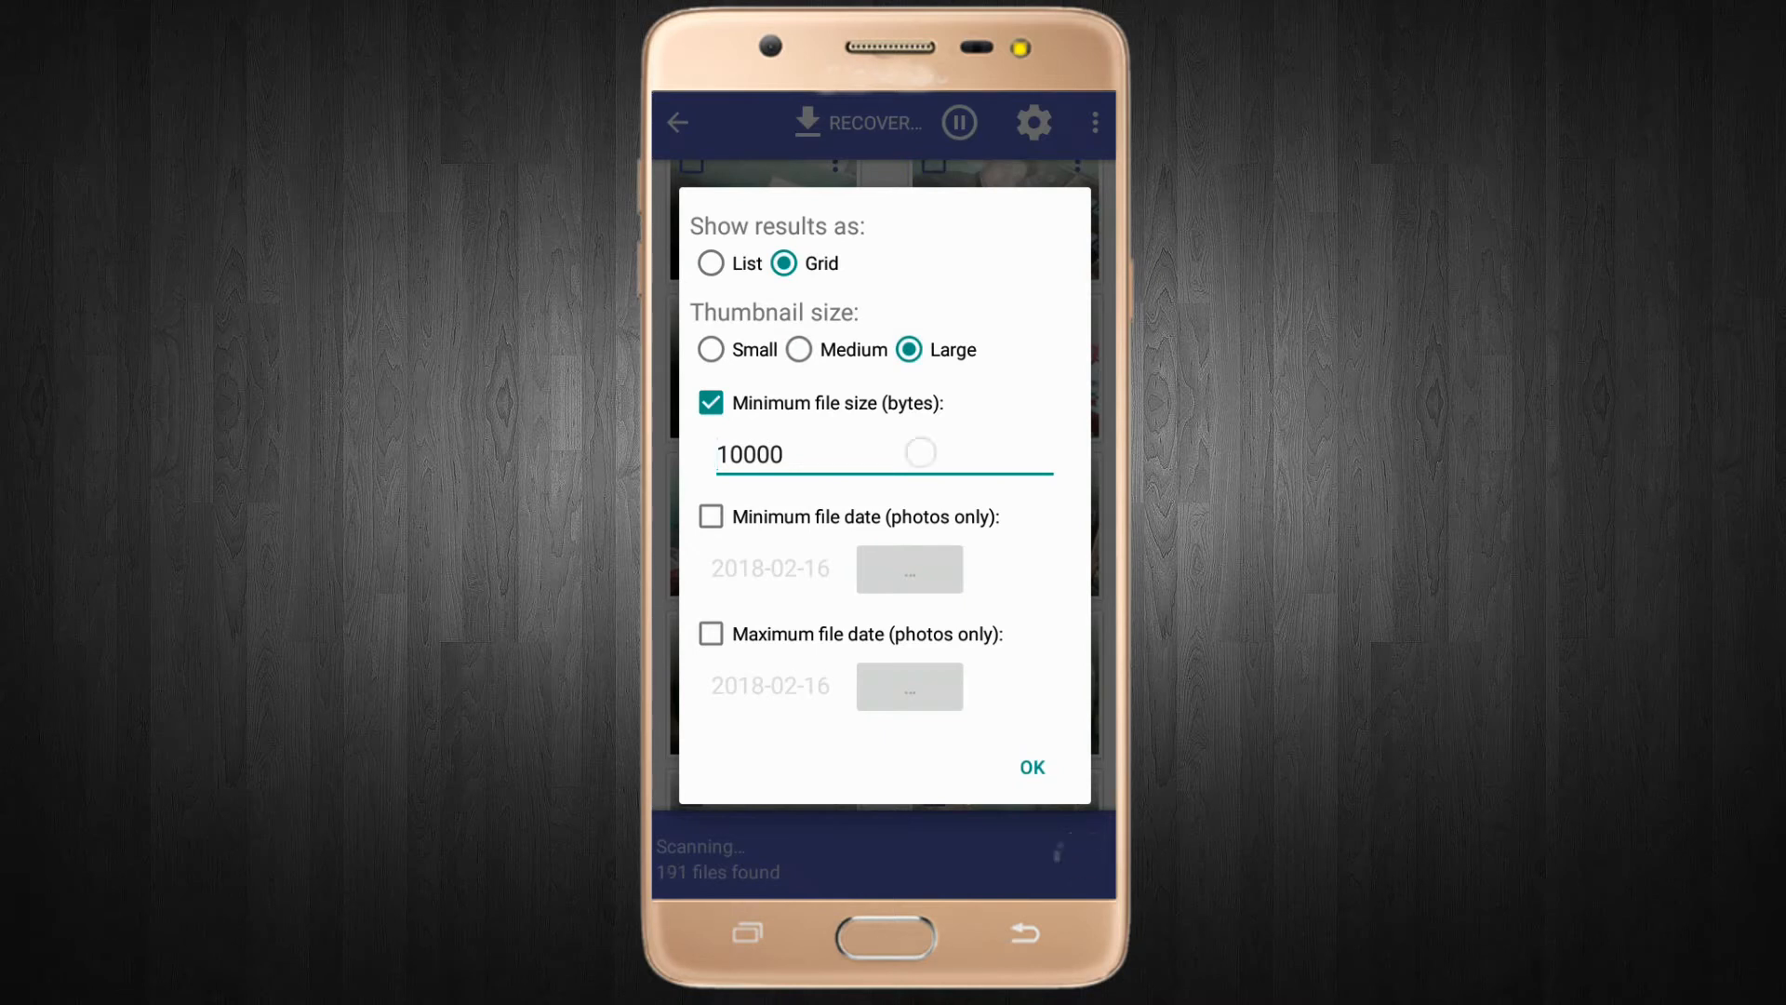
pyautogui.click(883, 453)
pyautogui.write('00')
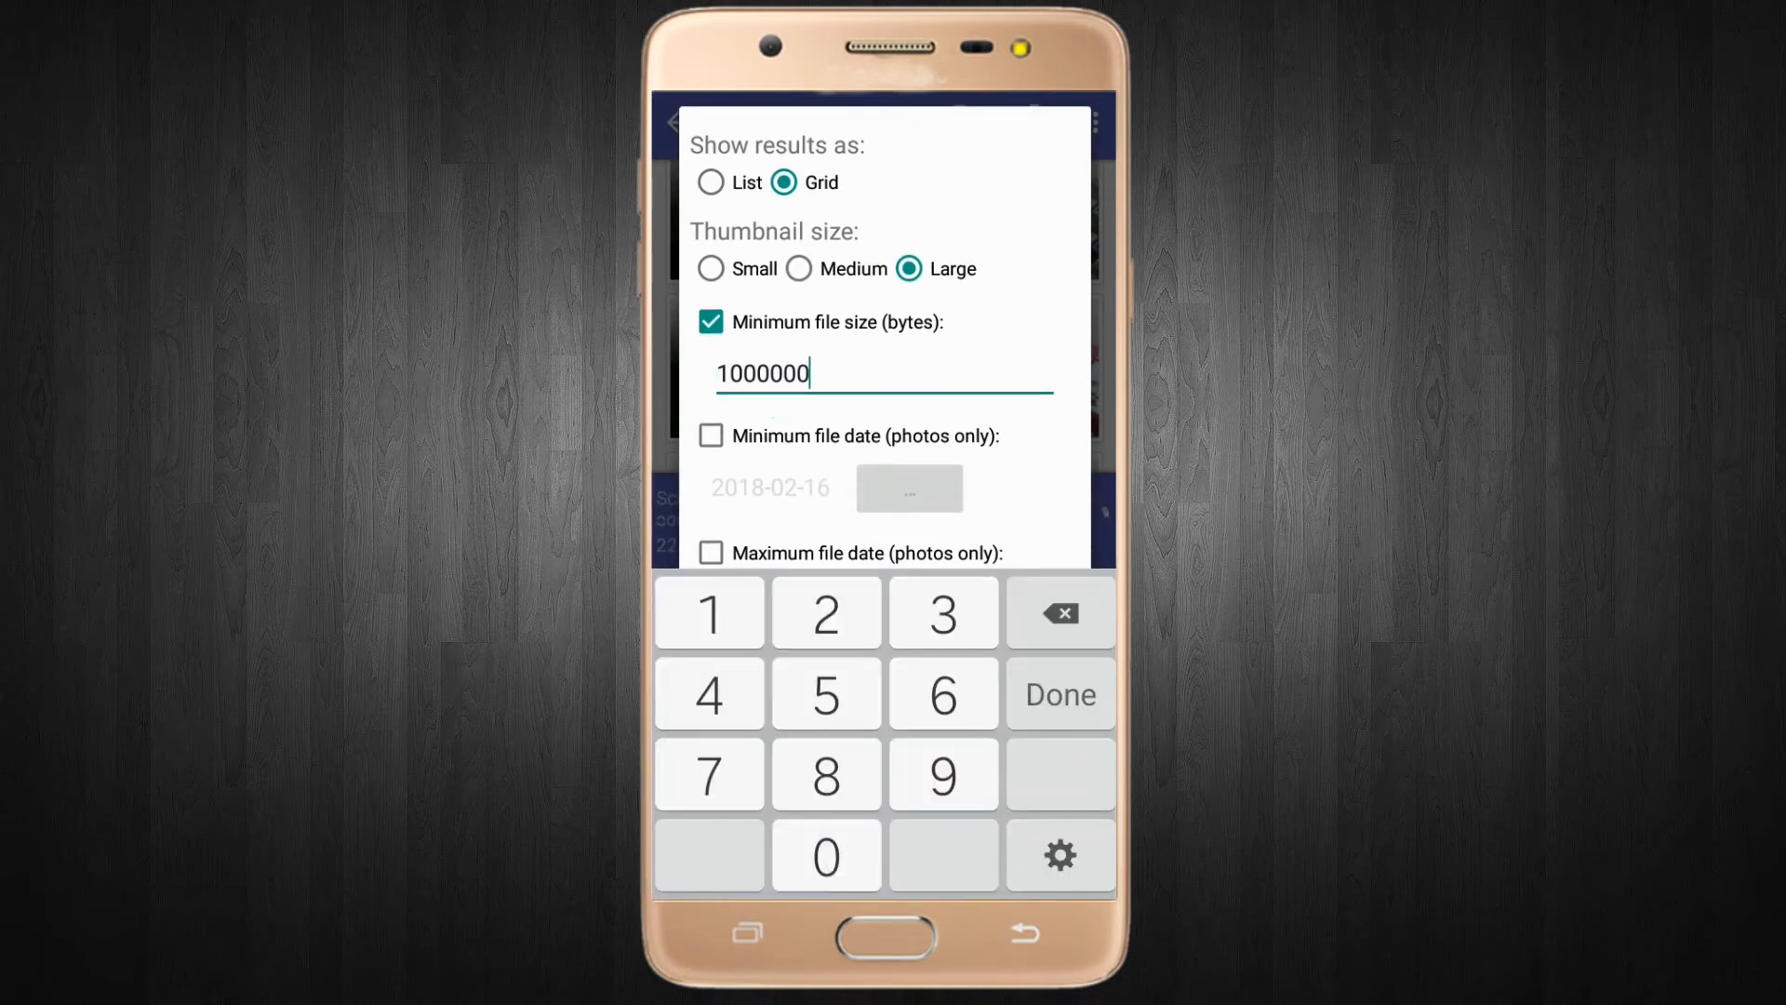
pyautogui.click(1055, 612)
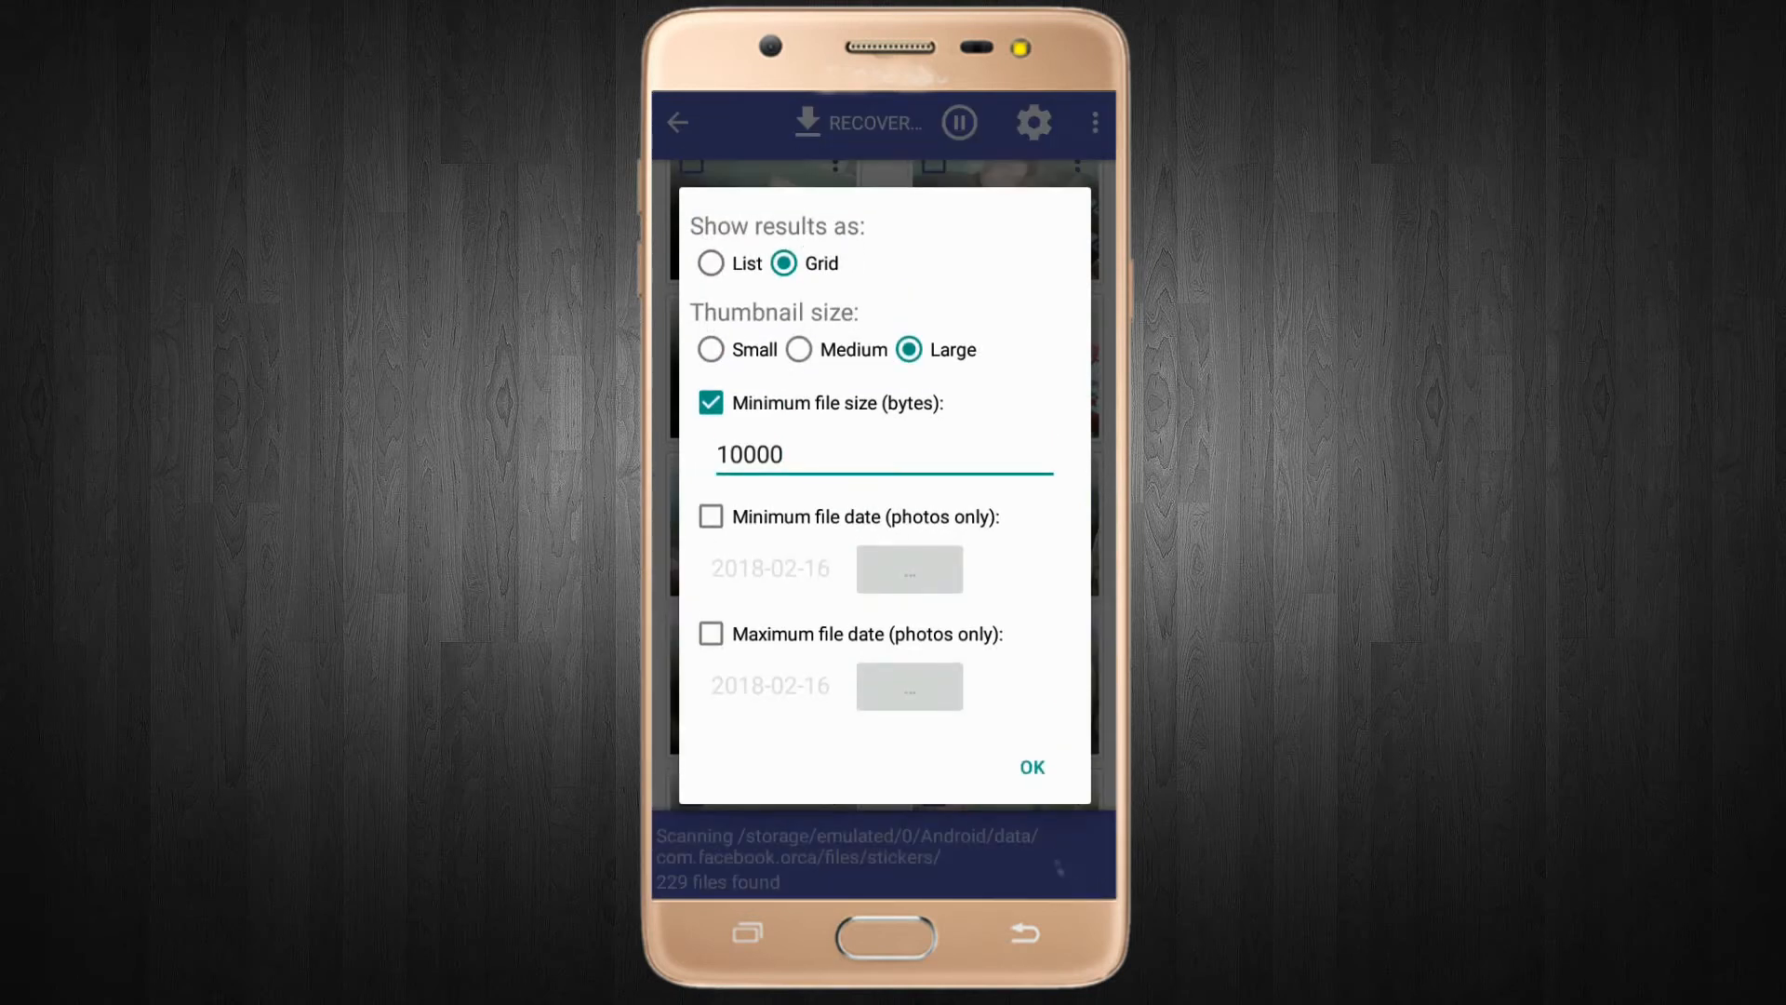
pyautogui.click(1029, 766)
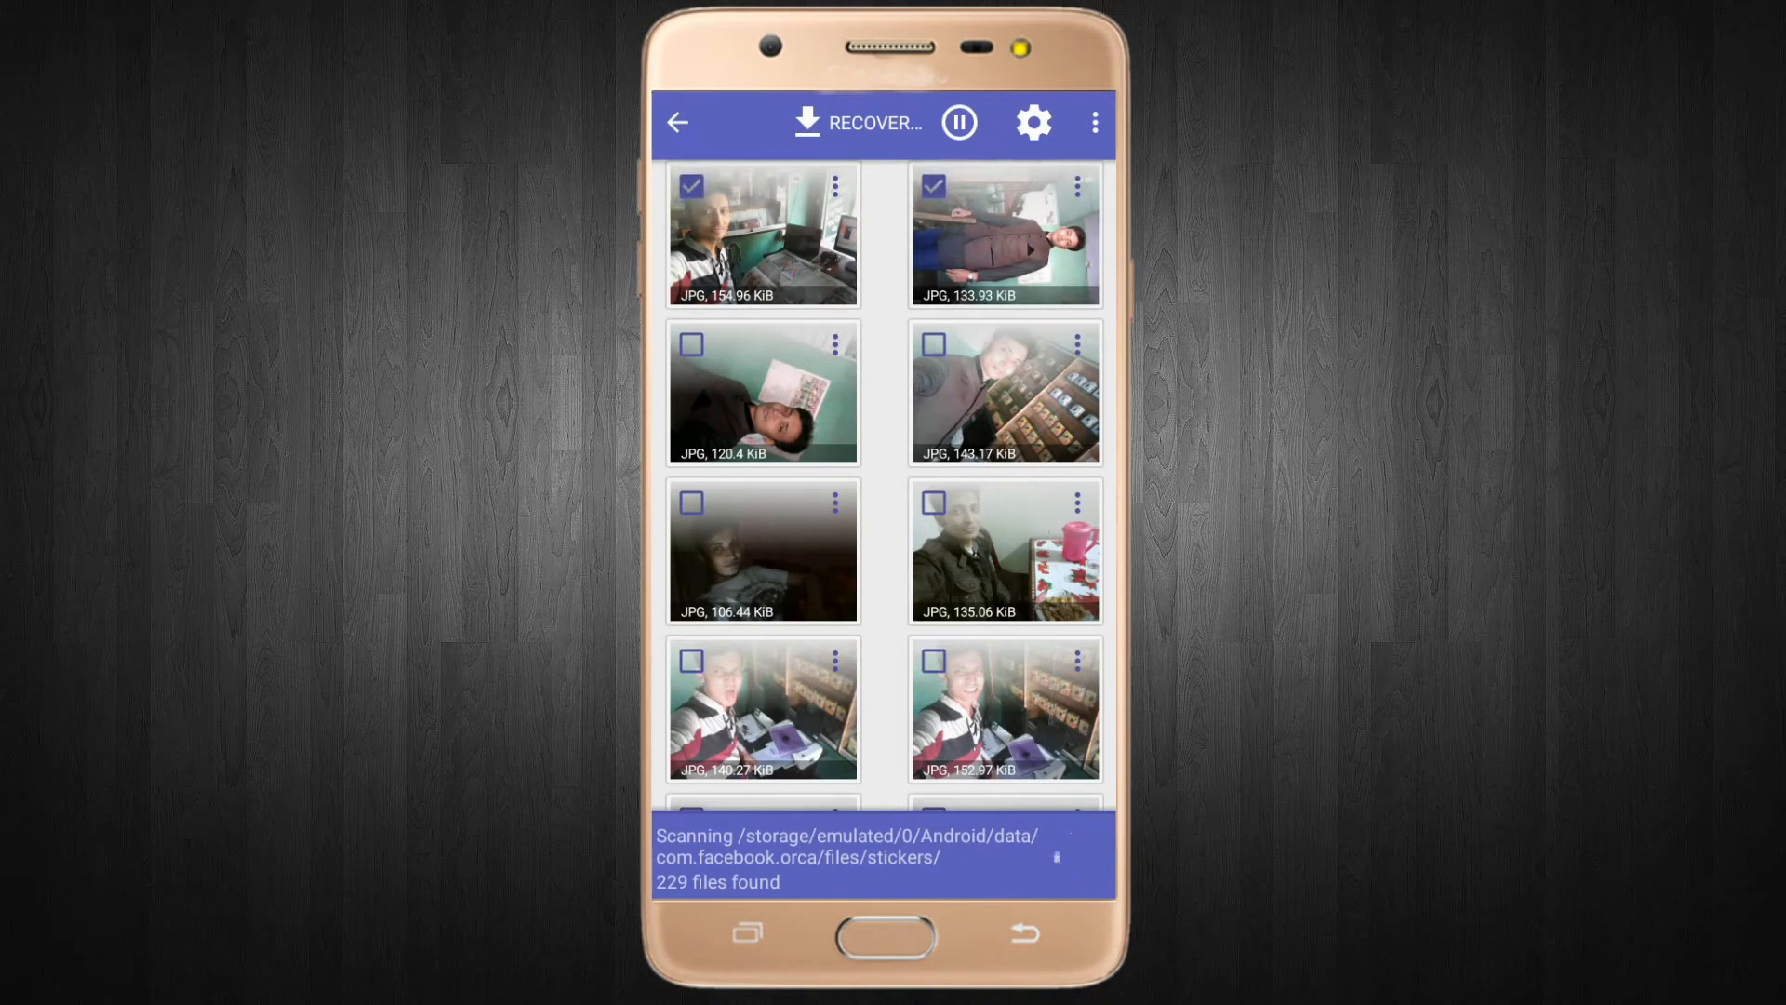
# Leave the scan results and confirm discarding the 229 found files.
pyautogui.click(857, 122)
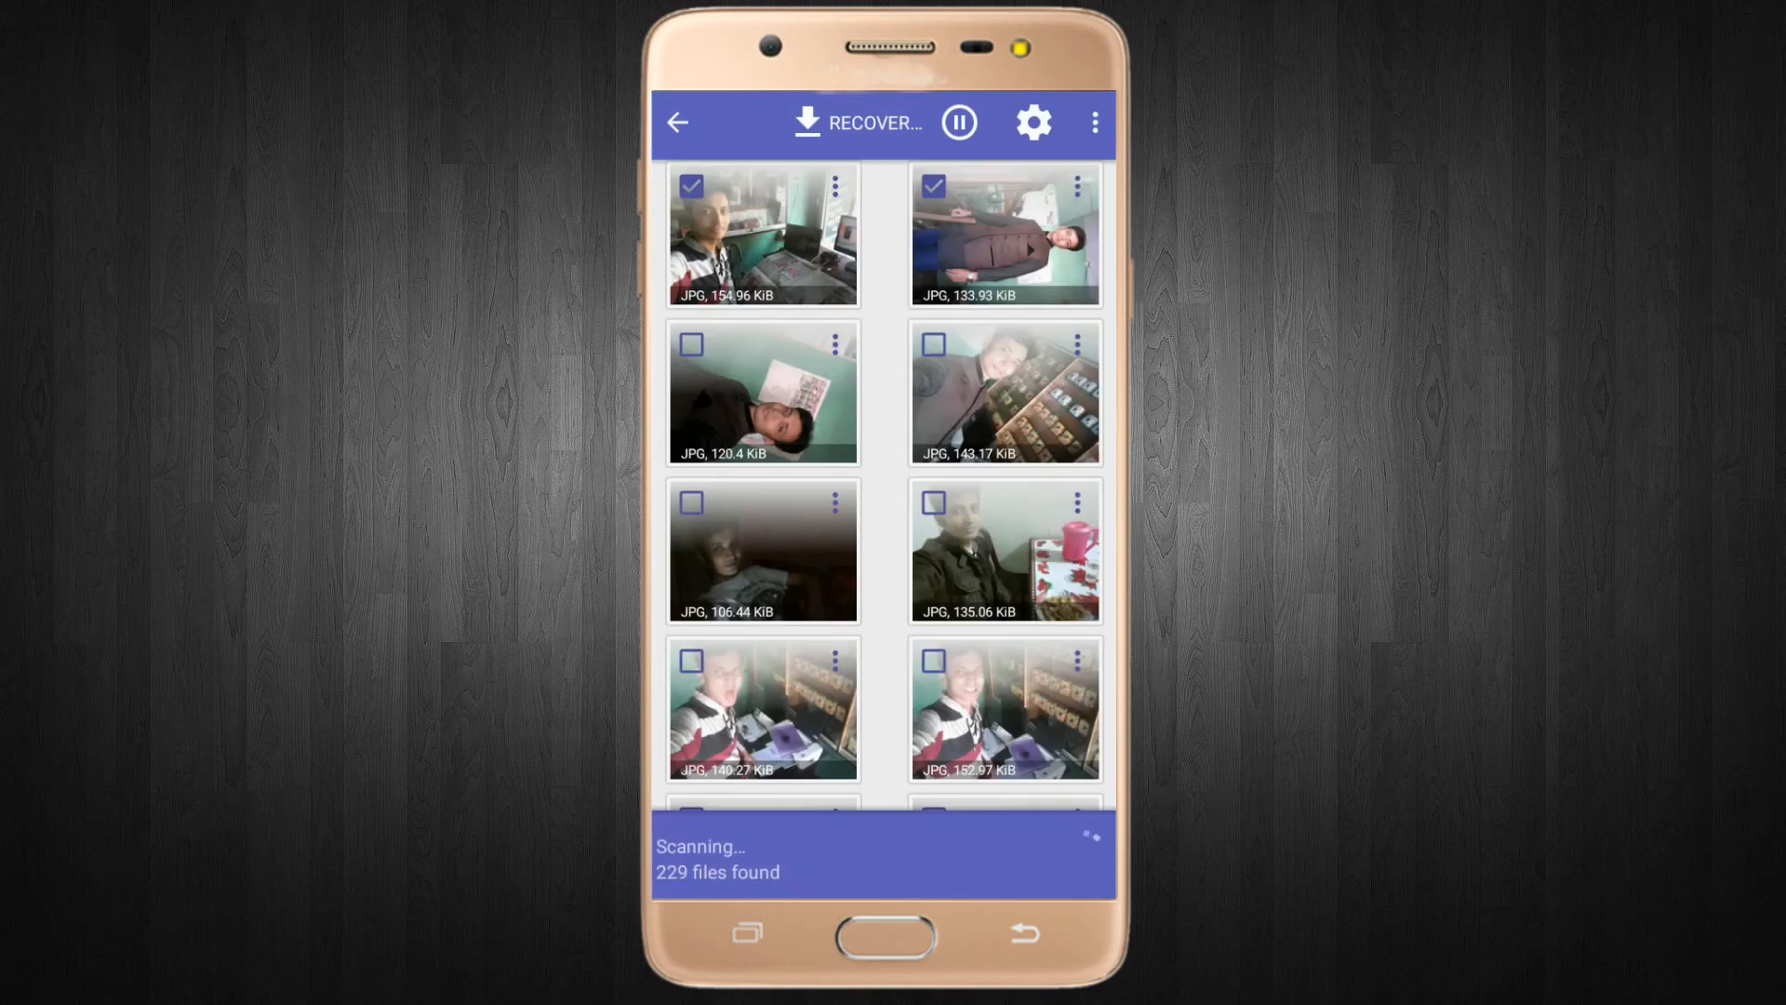
pyautogui.click(676, 122)
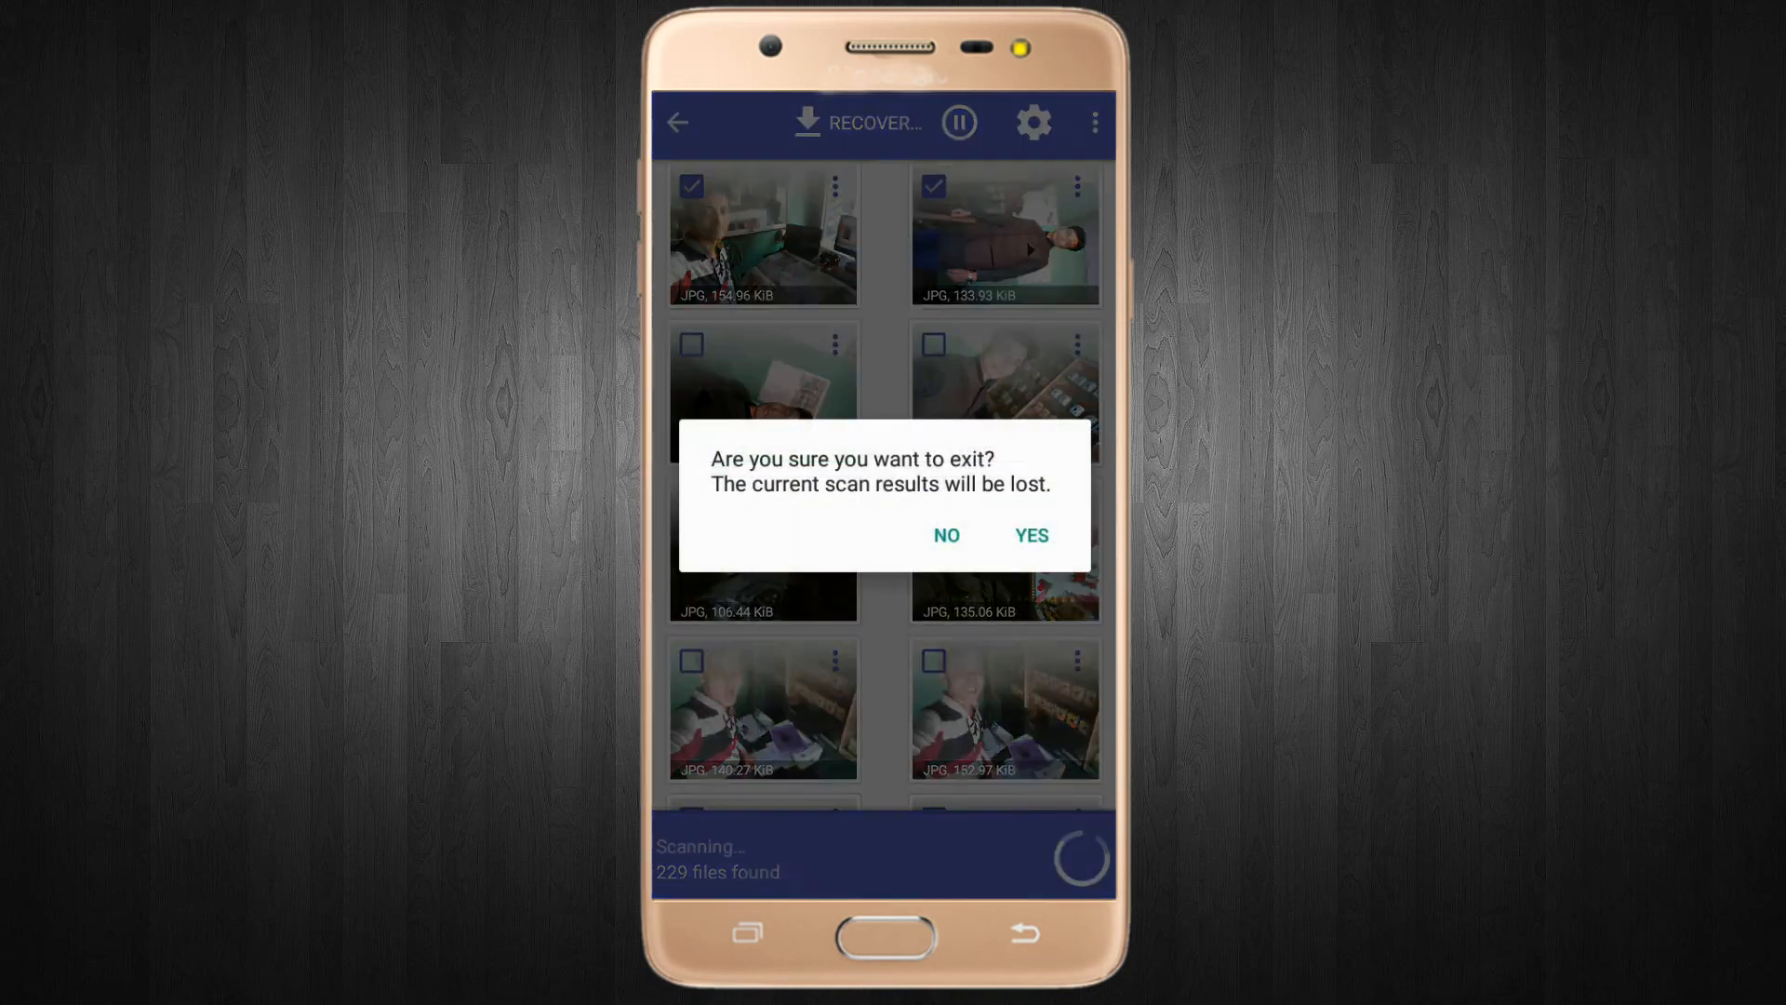
pyautogui.click(1028, 534)
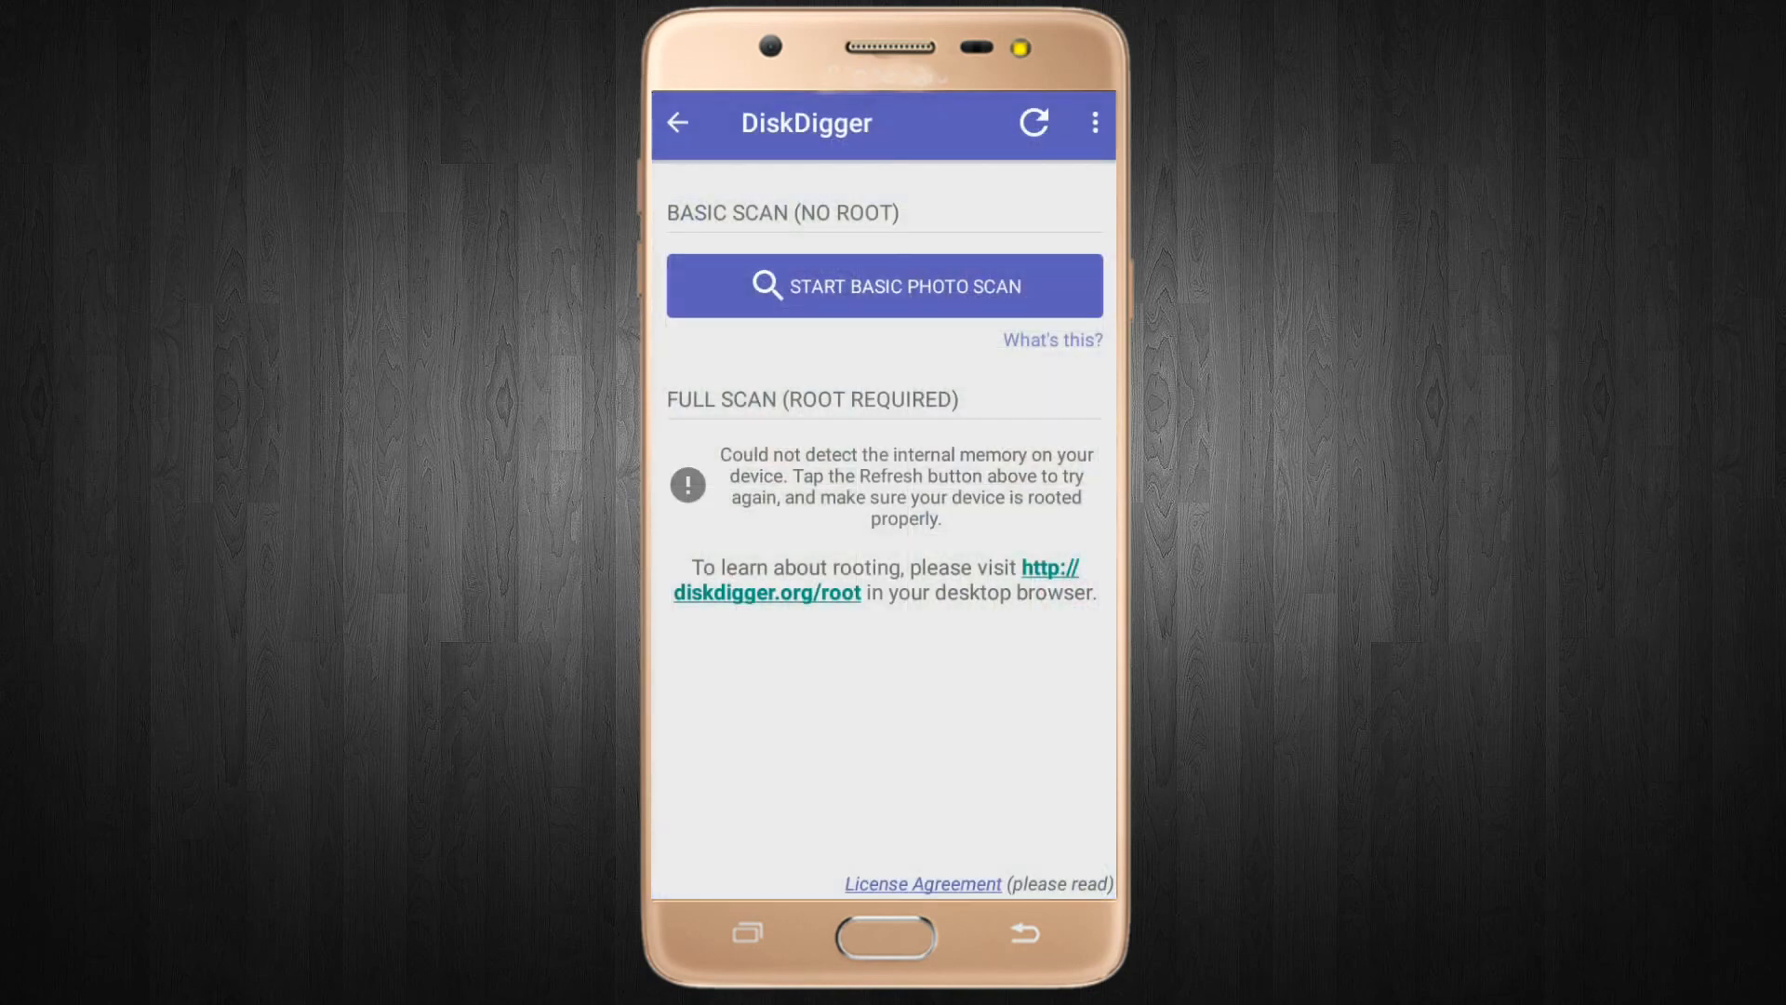